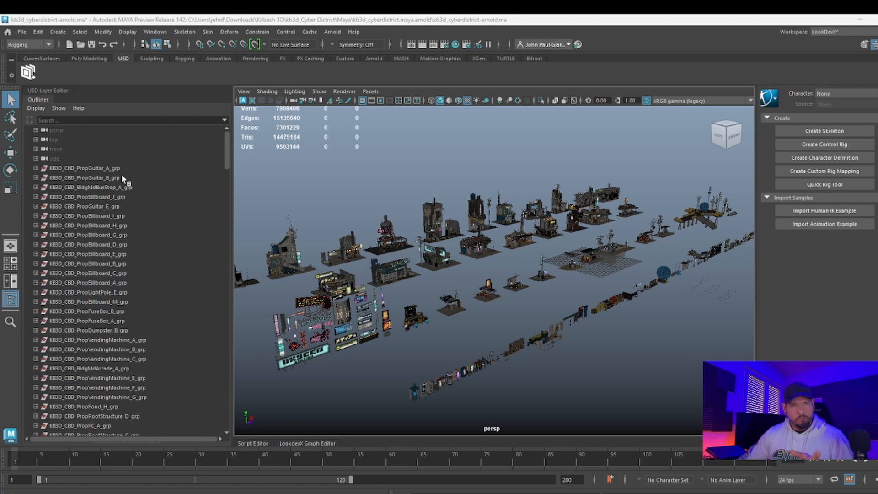
{"action": "mouse_move", "coordinate": [502, 278]}
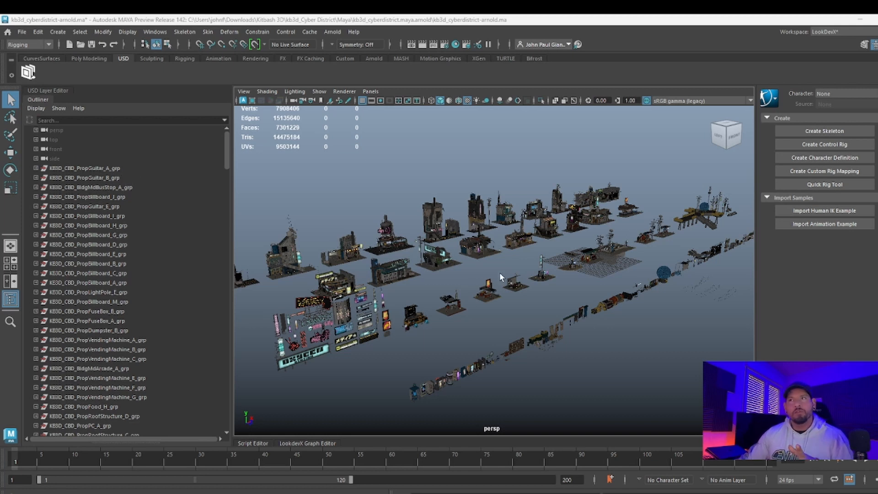
{"action": "mouse_move", "coordinate": [533, 256]}
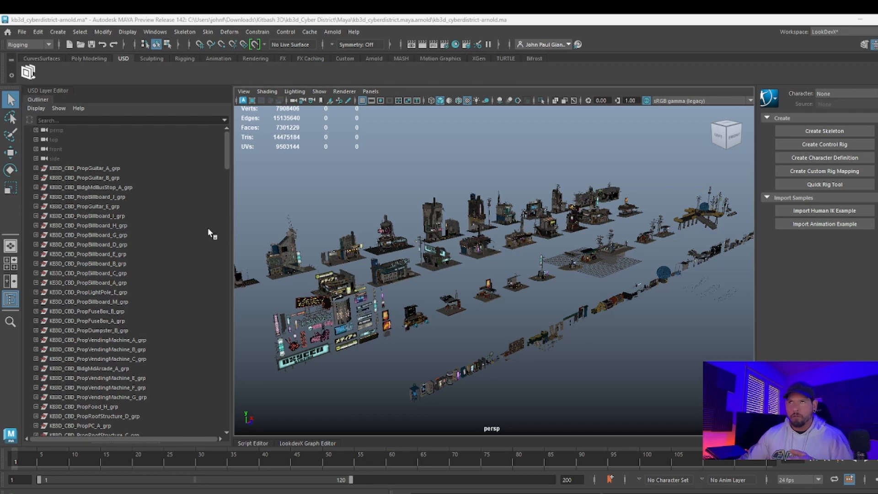
- Select the KB3D_CBD_PropGuitar_A_grp group and review the USD export options without exporting
{"action": "left_click", "coordinate": [68, 169]}
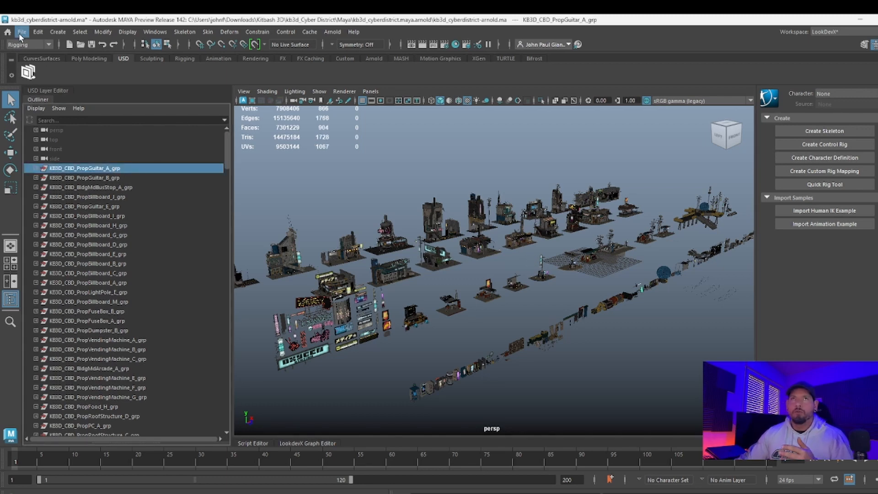
{"action": "left_click", "coordinate": [20, 32]}
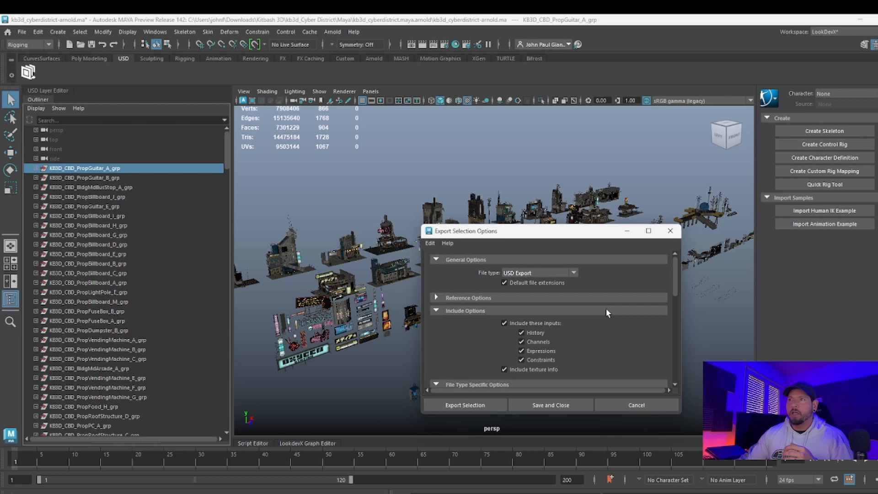
{"action": "scroll", "scroll_direction": "down", "scroll_amount": 3}
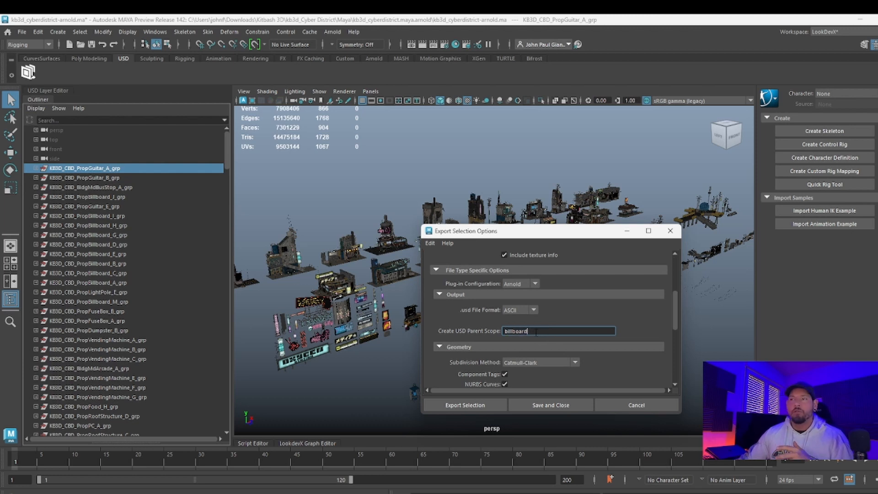
{"action": "mouse_move", "coordinate": [558, 331]}
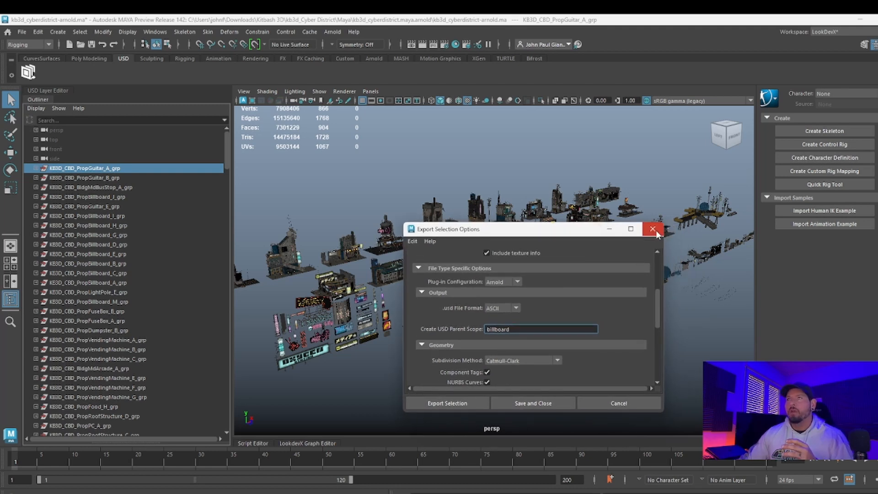
{"action": "left_click", "coordinate": [653, 229]}
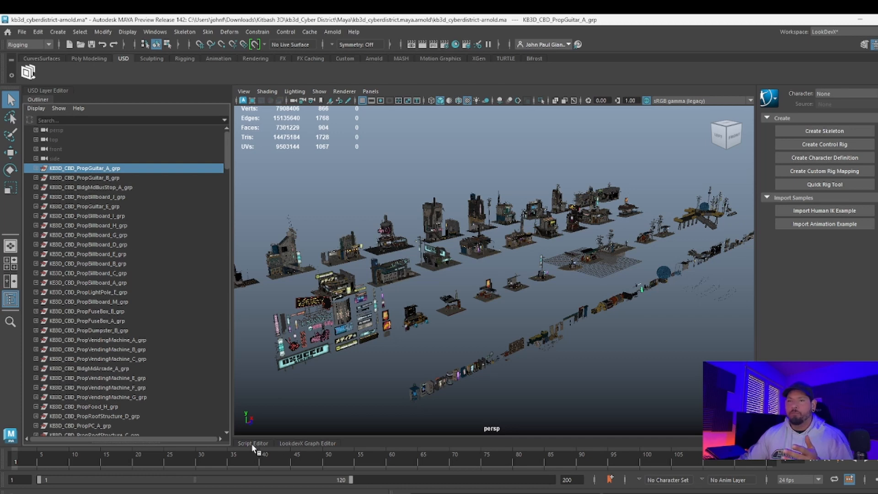
- Run the Python export script to write each selected group as its own USDA file in USD_Automation
{"action": "left_click", "coordinate": [253, 443]}
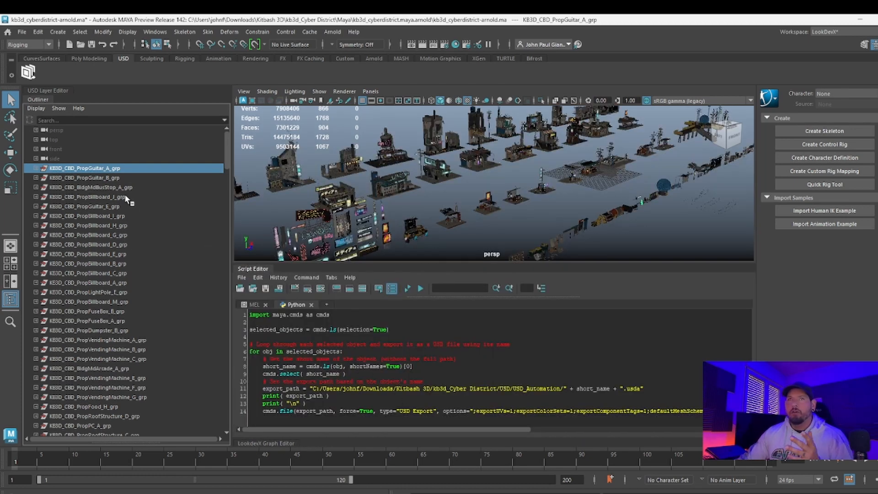
{"action": "scroll", "scroll_direction": "down", "scroll_amount": 3}
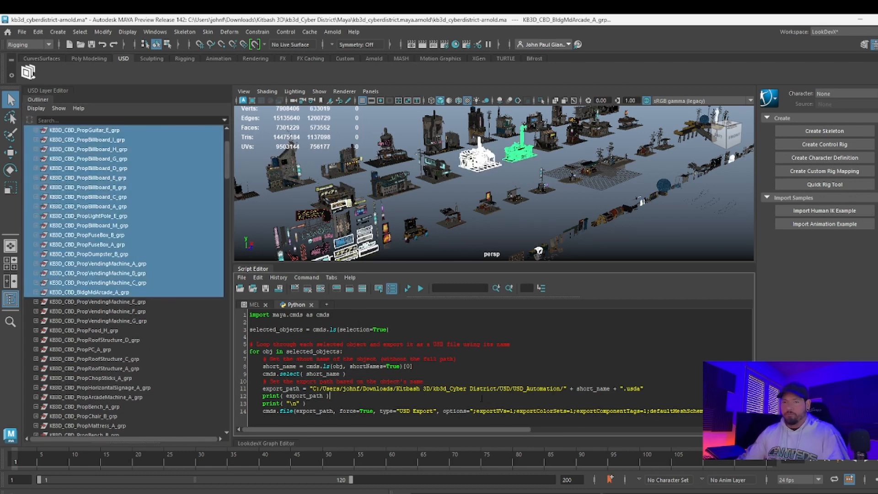
{"action": "key", "text": "ctrl+a"}
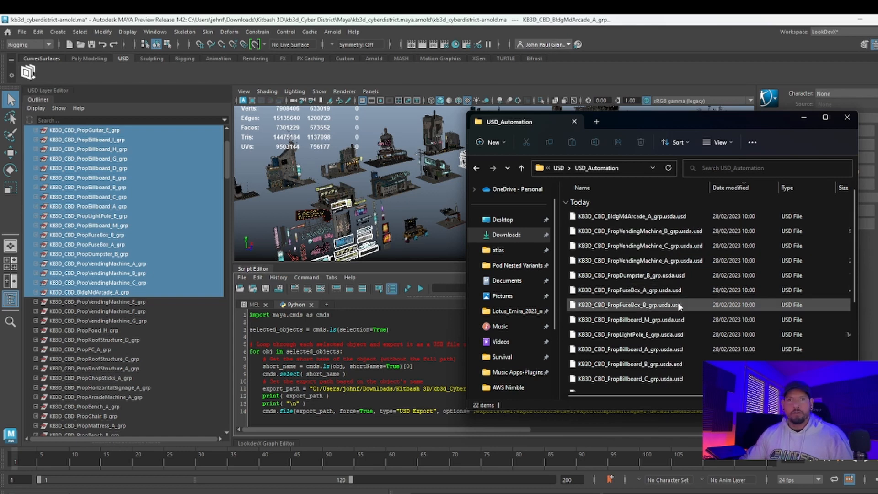
{"action": "mouse_move", "coordinate": [668, 308]}
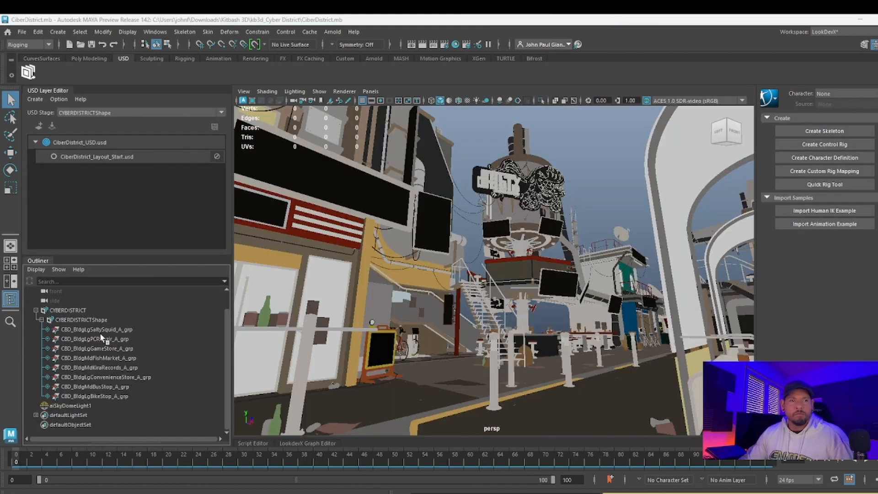
- Add a new empty Xform prim under the CYBERDISTRICTShape stage via Add New Prim
{"action": "left_click", "coordinate": [91, 329]}
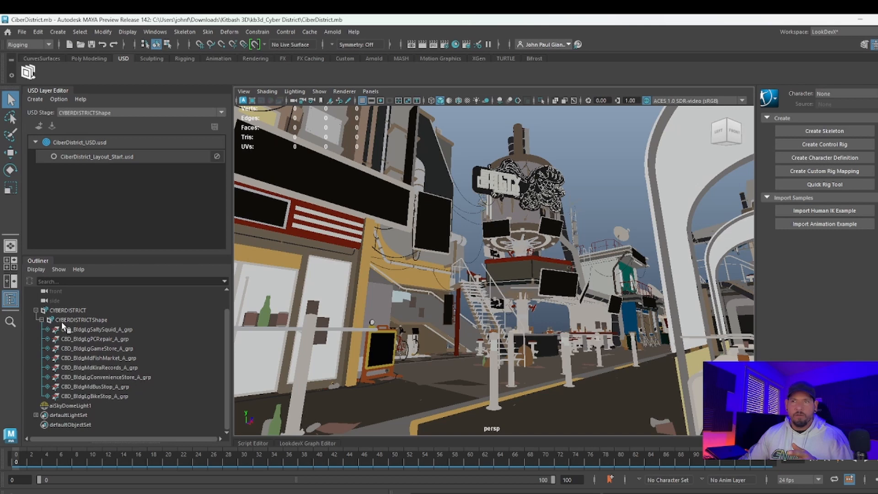
{"action": "right_click", "coordinate": [79, 320]}
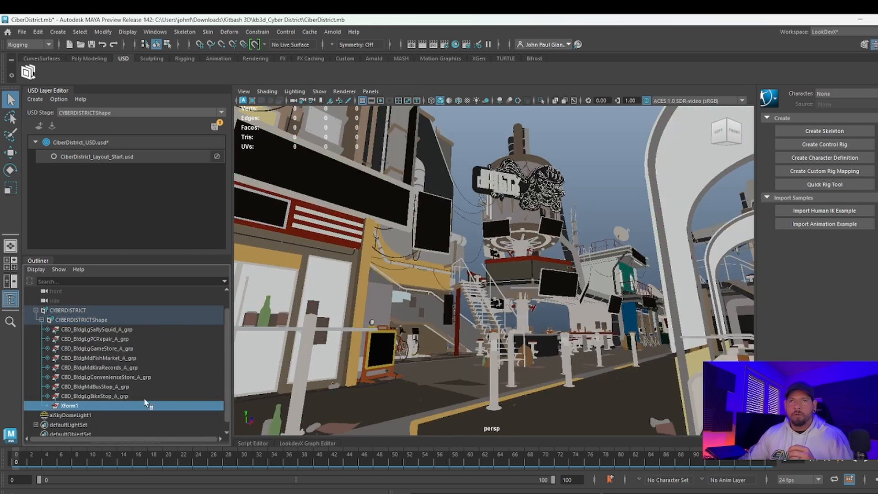
{"action": "right_click", "coordinate": [63, 406]}
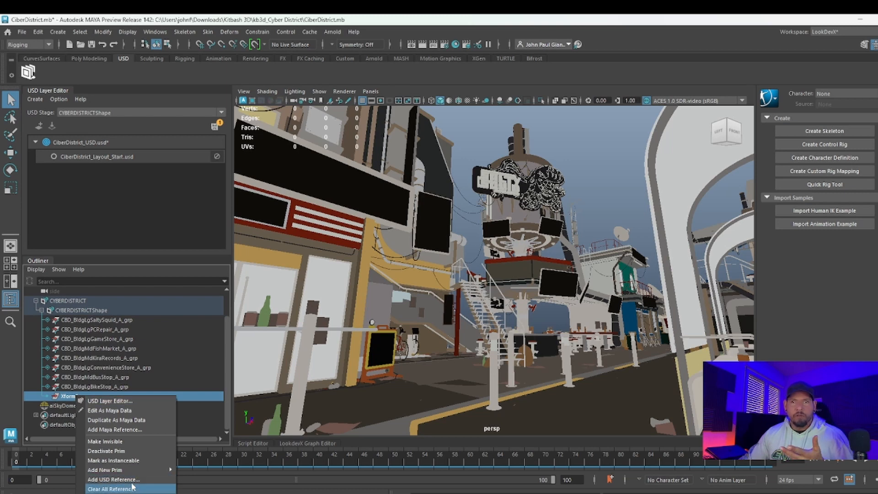
{"action": "left_click", "coordinate": [115, 479]}
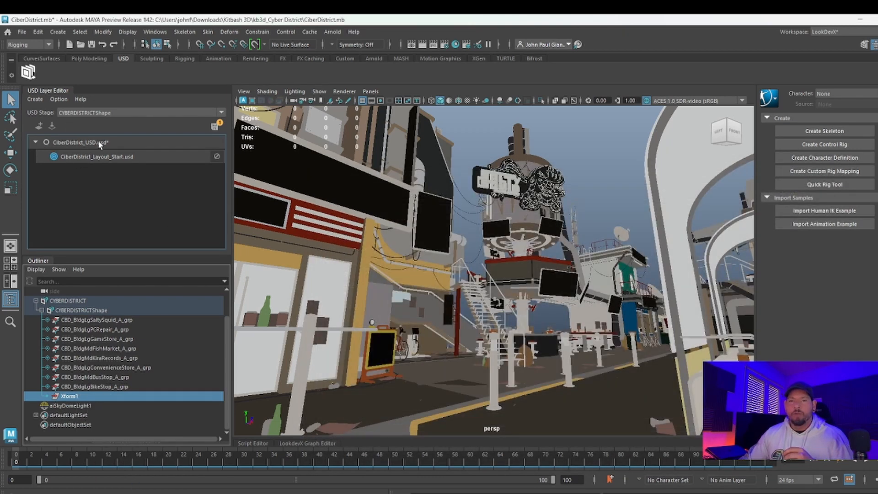
{"action": "mouse_move", "coordinate": [118, 156]}
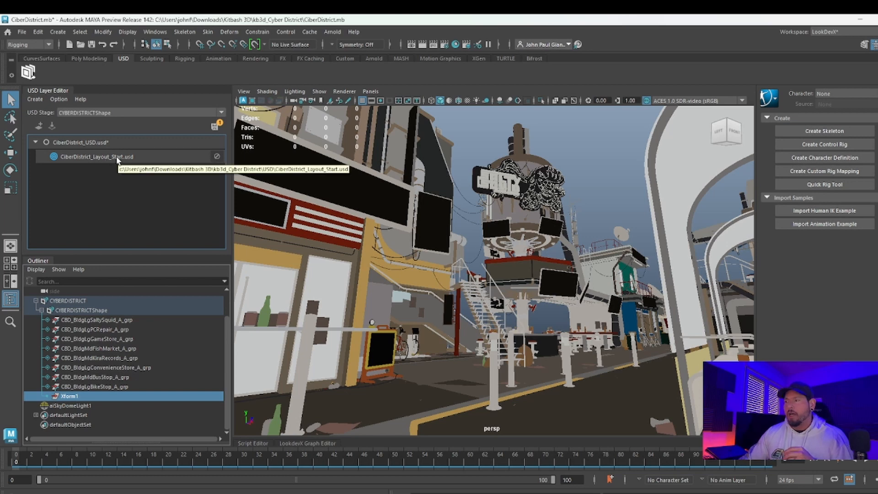
{"action": "mouse_move", "coordinate": [92, 402]}
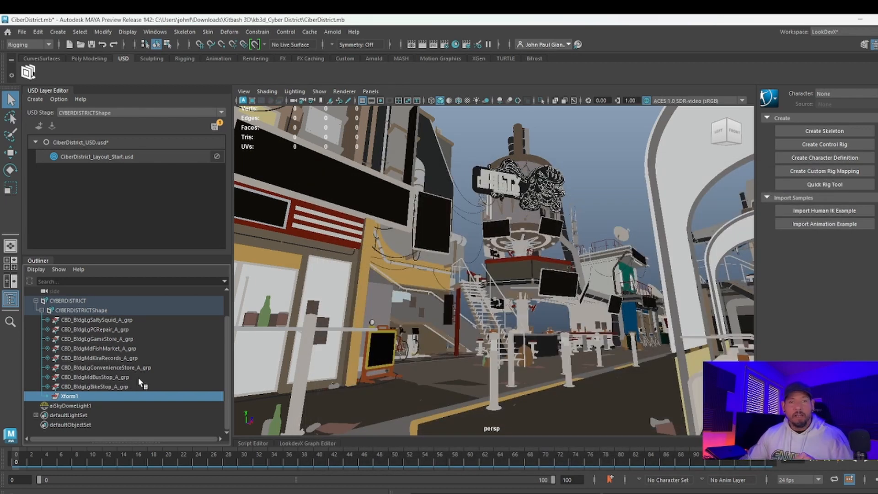
{"action": "mouse_move", "coordinate": [139, 384]}
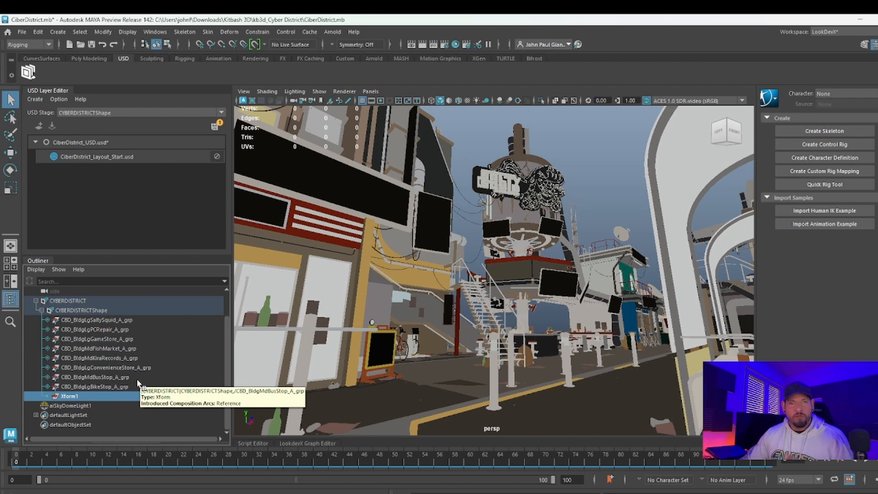
{"action": "mouse_move", "coordinate": [133, 369]}
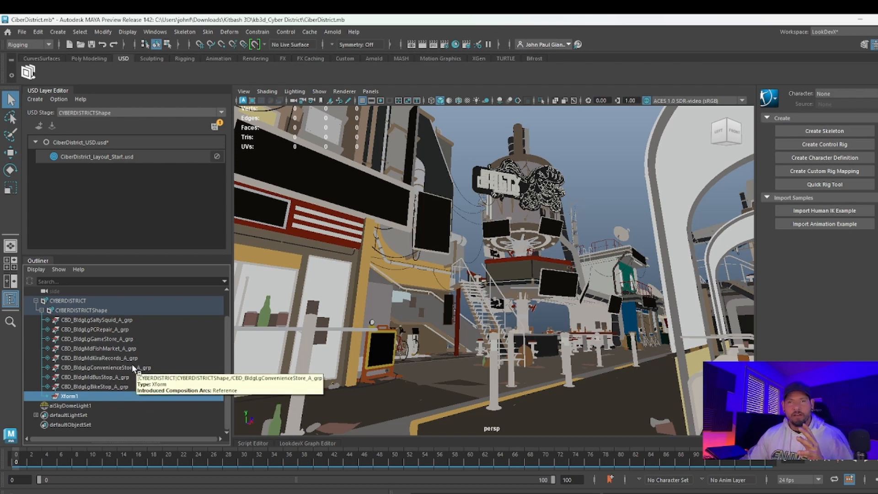